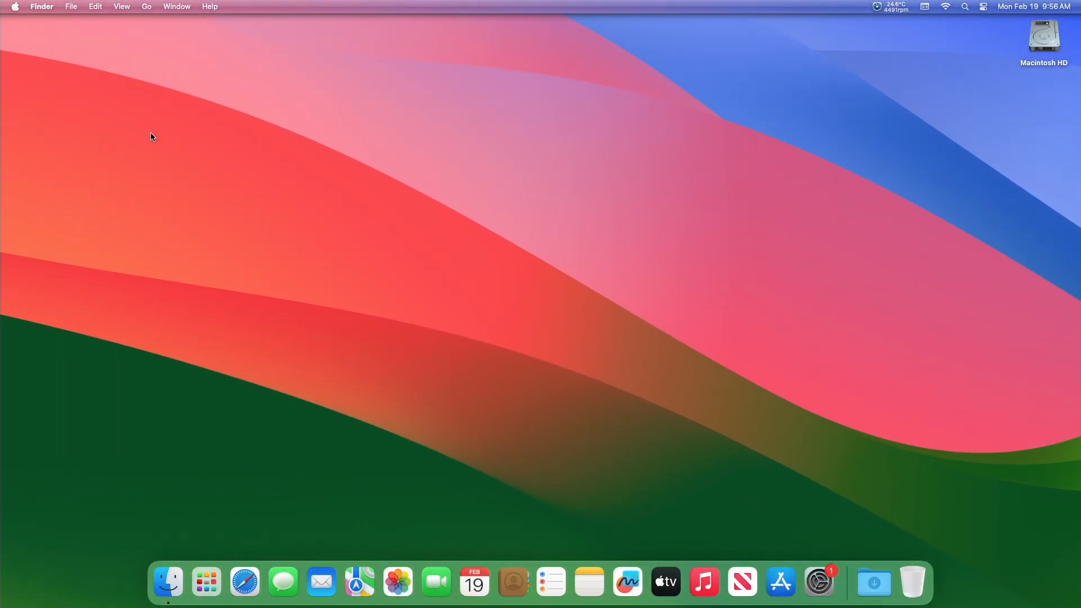
pyautogui.moveTo(818, 583)
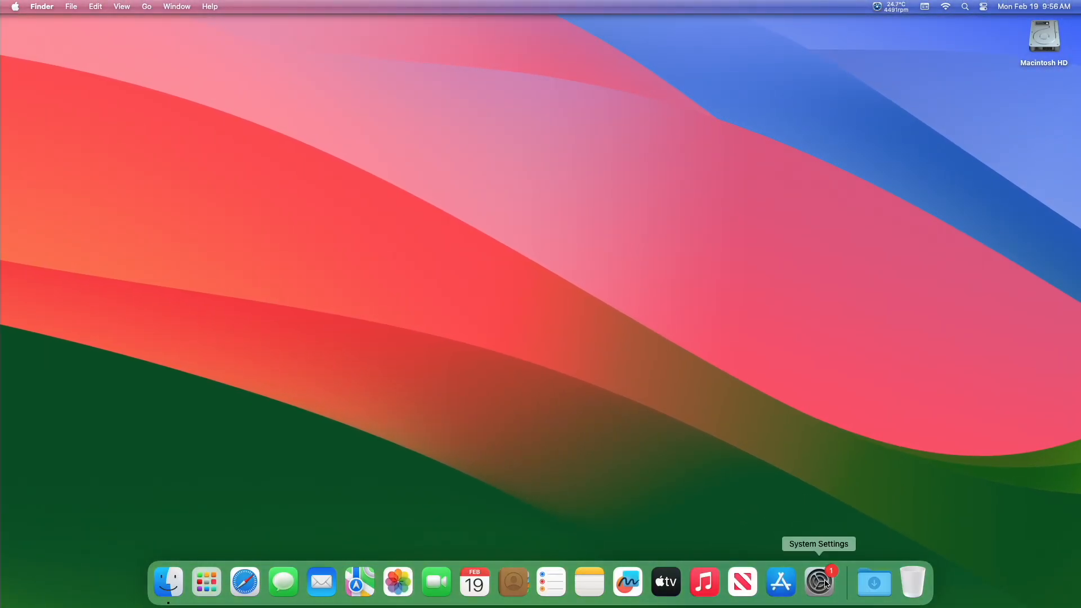
# Step: Turn on 'Automatically hide and show the Dock' in System Settings' Desktop & Dock pane
pyautogui.click(817, 581)
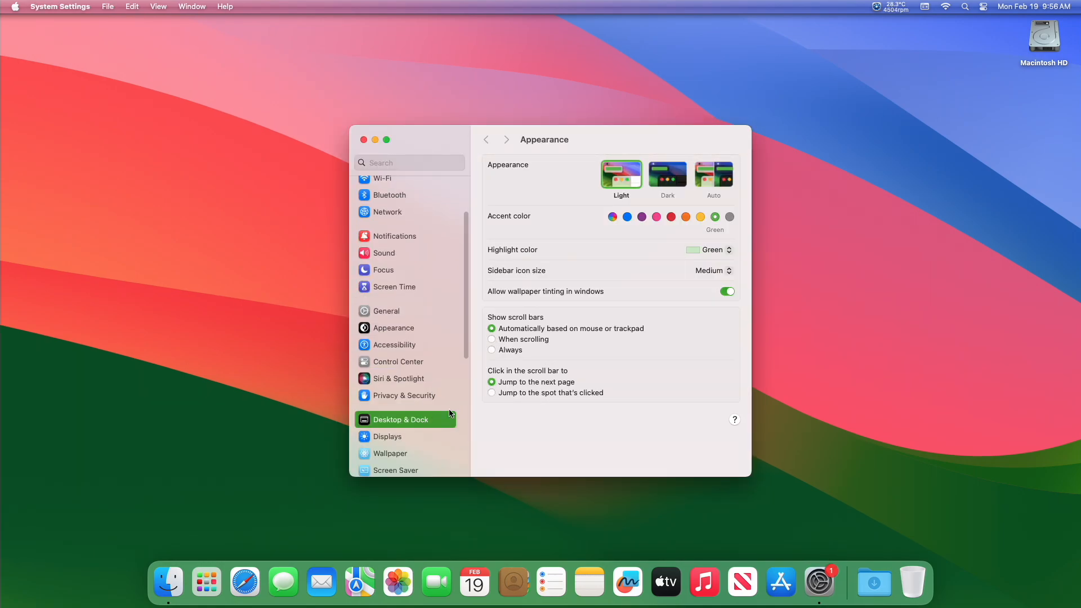
pyautogui.click(400, 419)
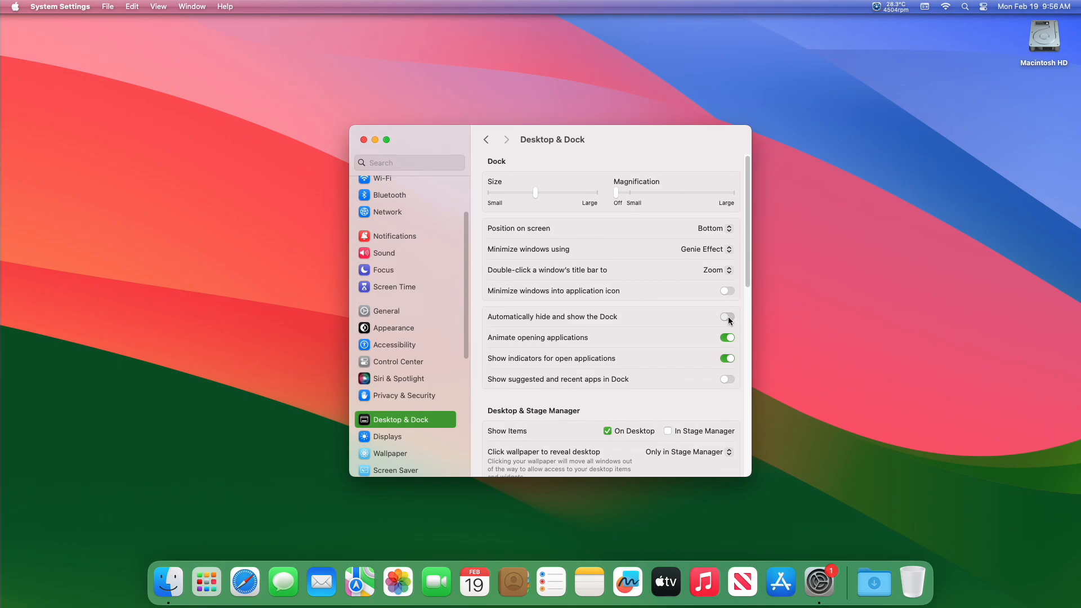
pyautogui.click(364, 139)
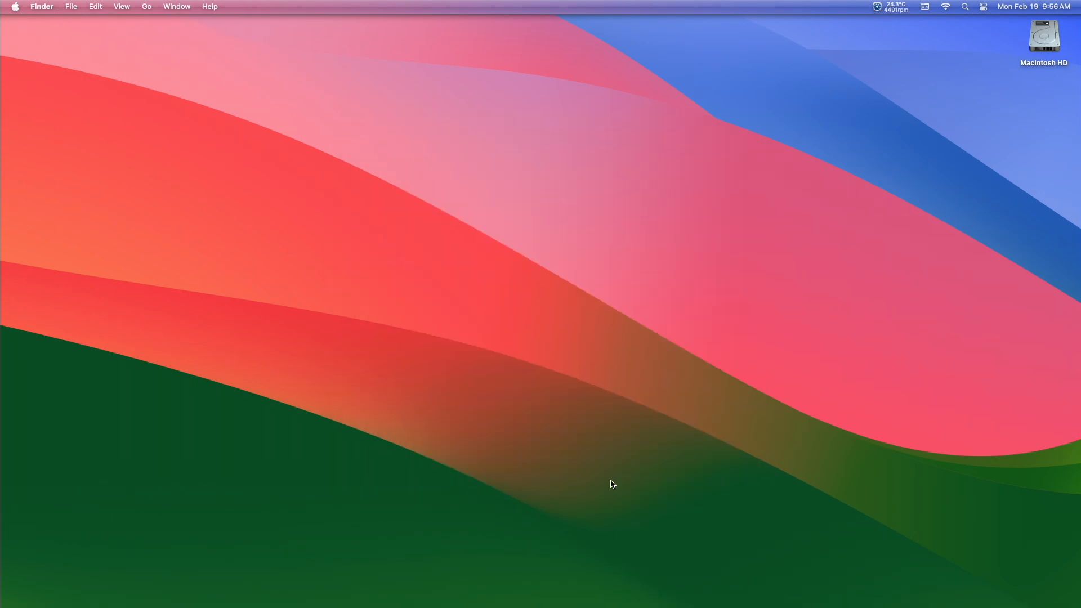
pyautogui.moveTo(564, 465)
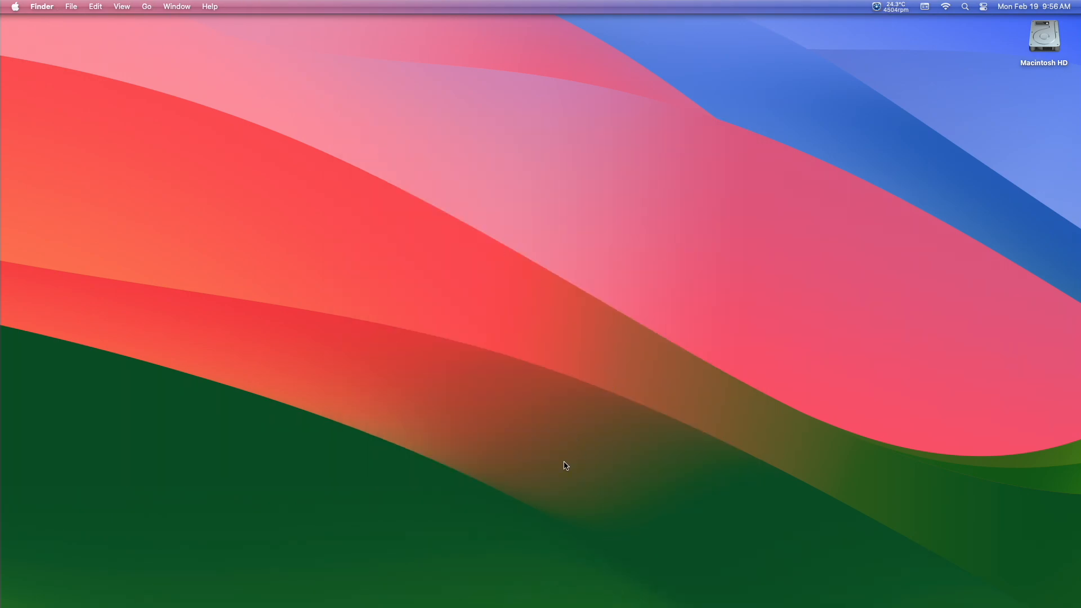
pyautogui.moveTo(827, 409)
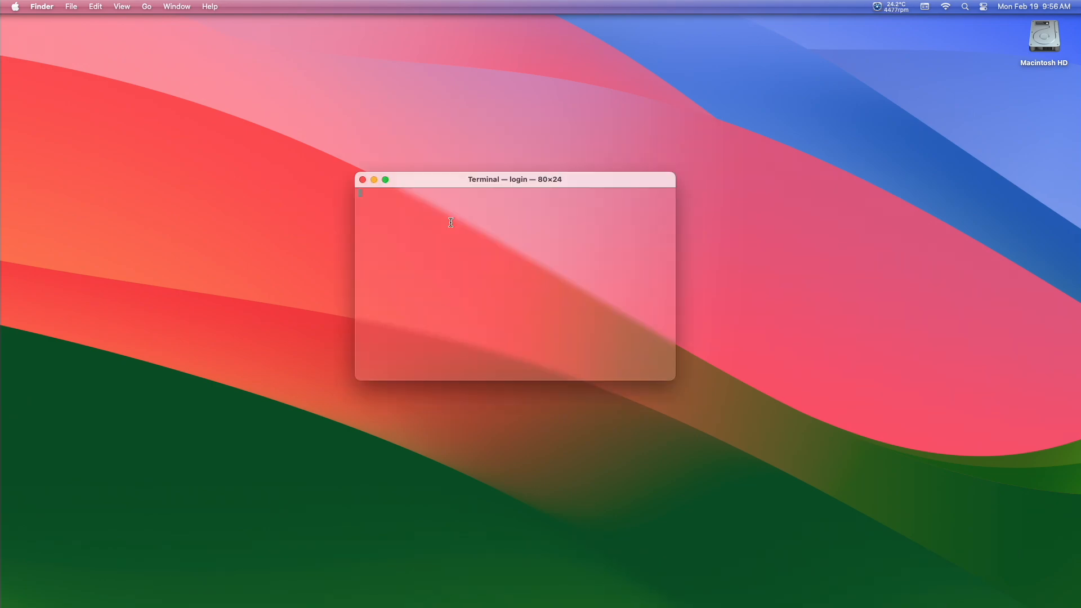
# Step: Enter 'defaults write com.apple.dock autohide-delay -float 0;killall Dock' in Terminal
pyautogui.write('defaults')
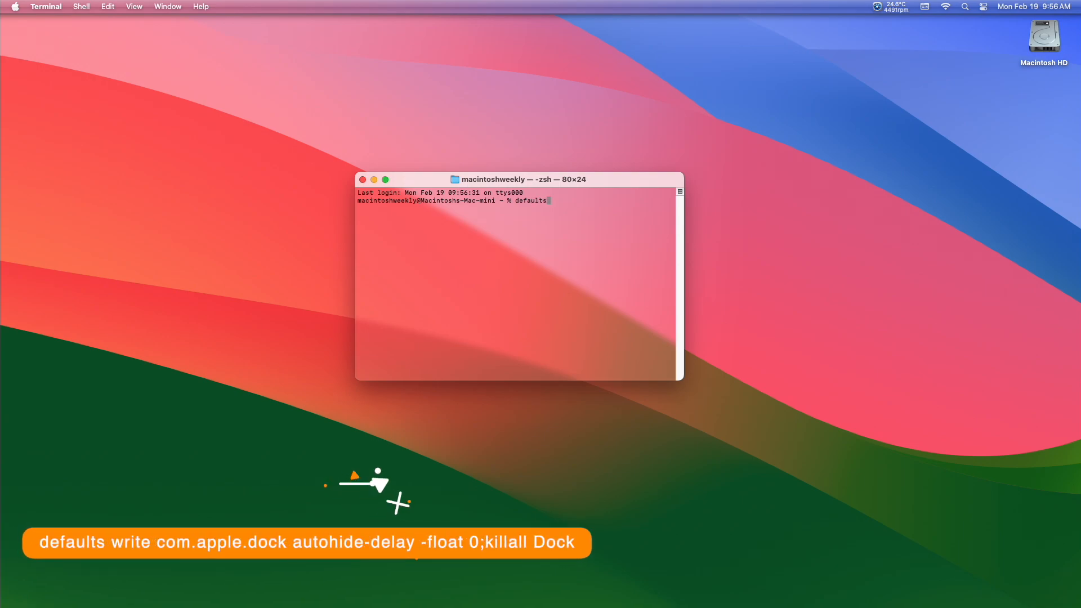
pyautogui.write('write com.appl')
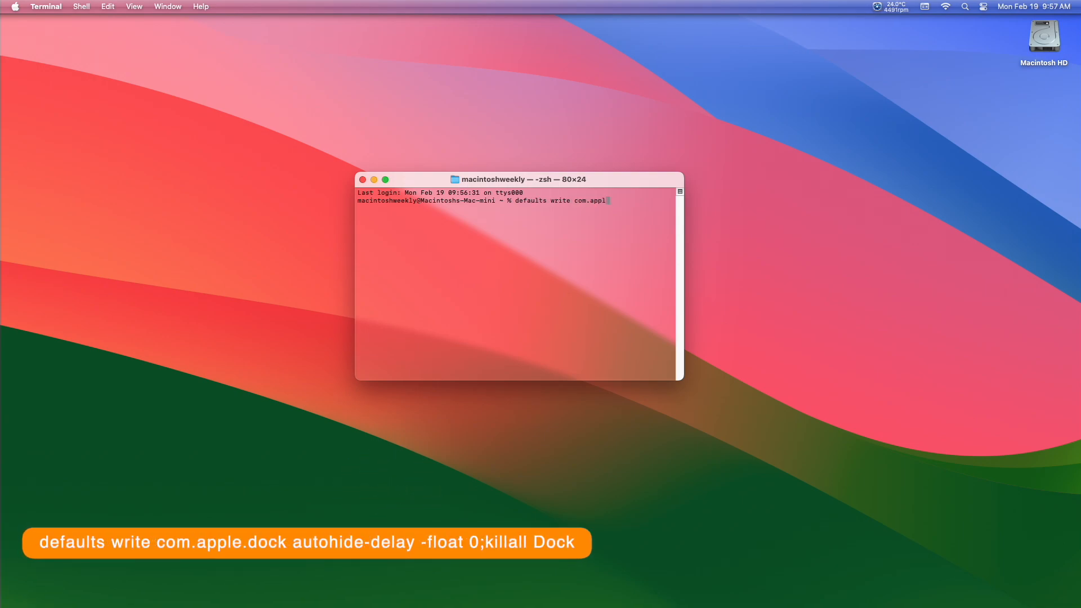
pyautogui.write('e.dock autohide-d')
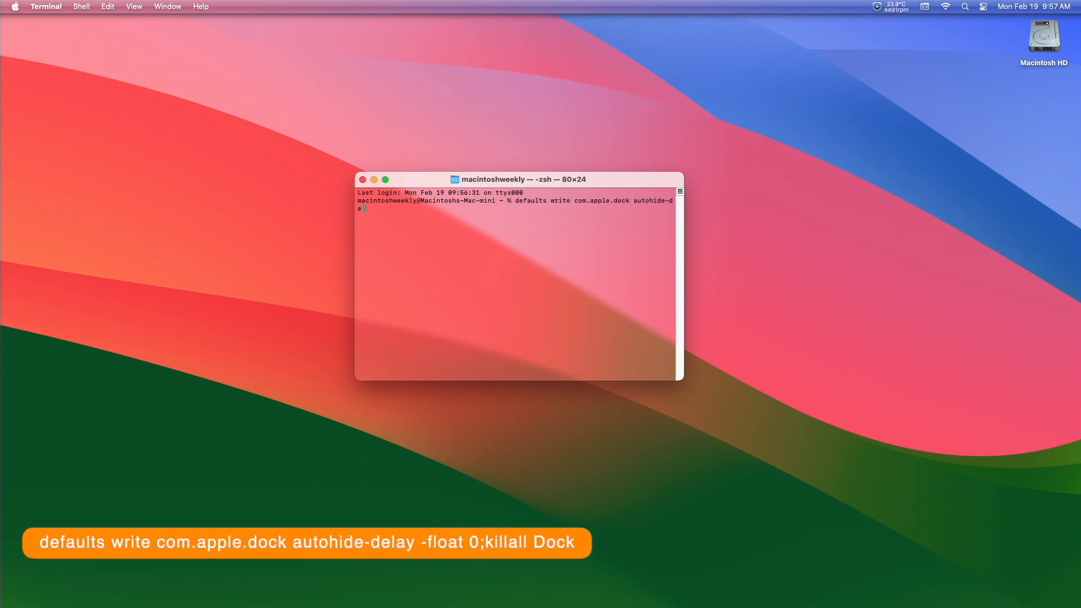
pyautogui.write('eley -float 0')
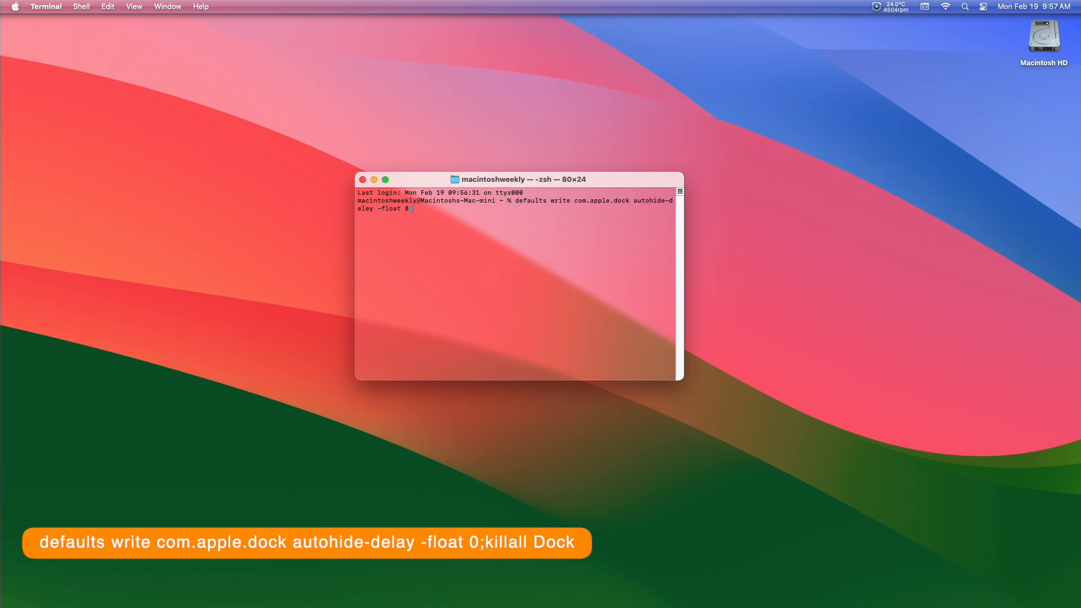
pyautogui.write(';killall')
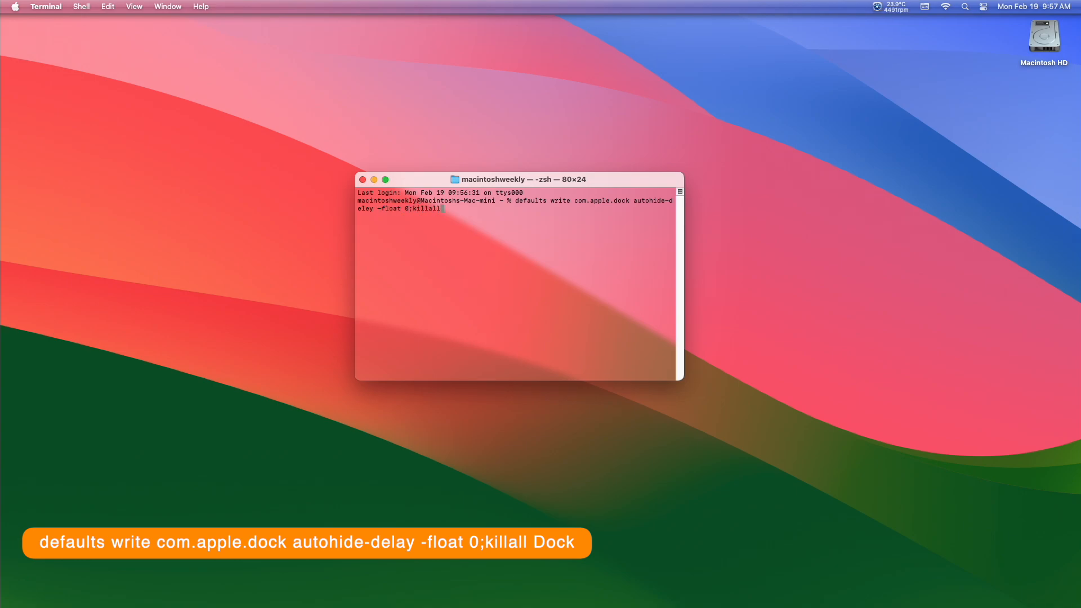
pyautogui.write('Dock')
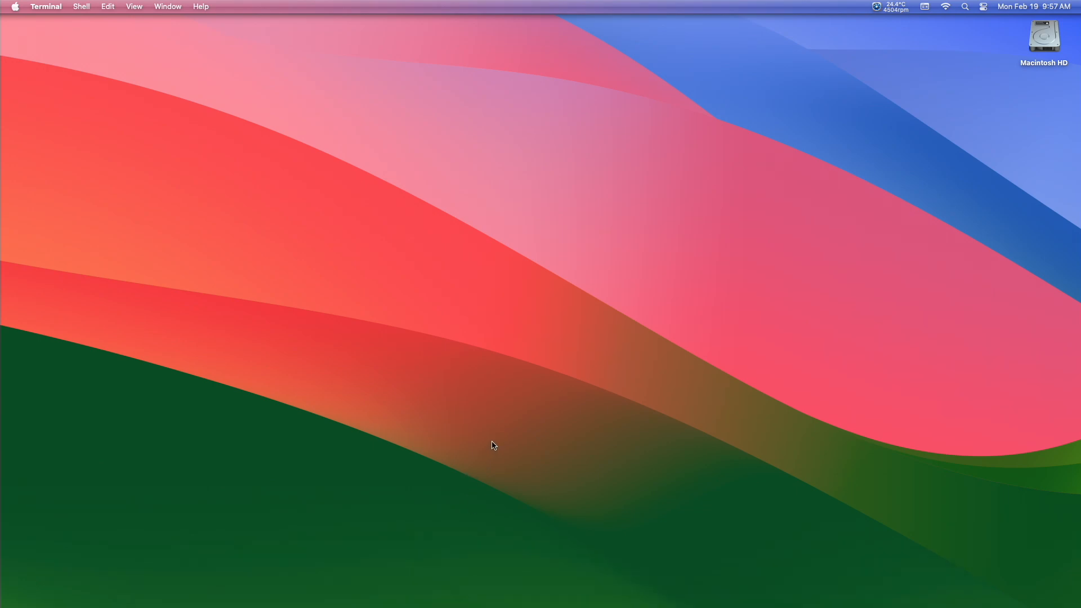
pyautogui.moveTo(513, 482)
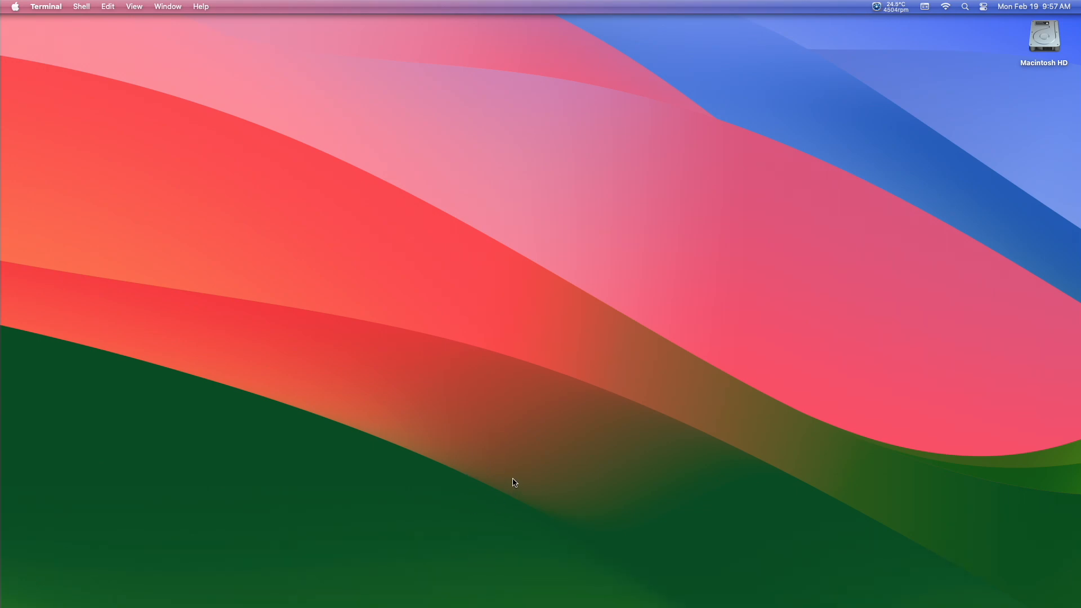
pyautogui.moveTo(548, 487)
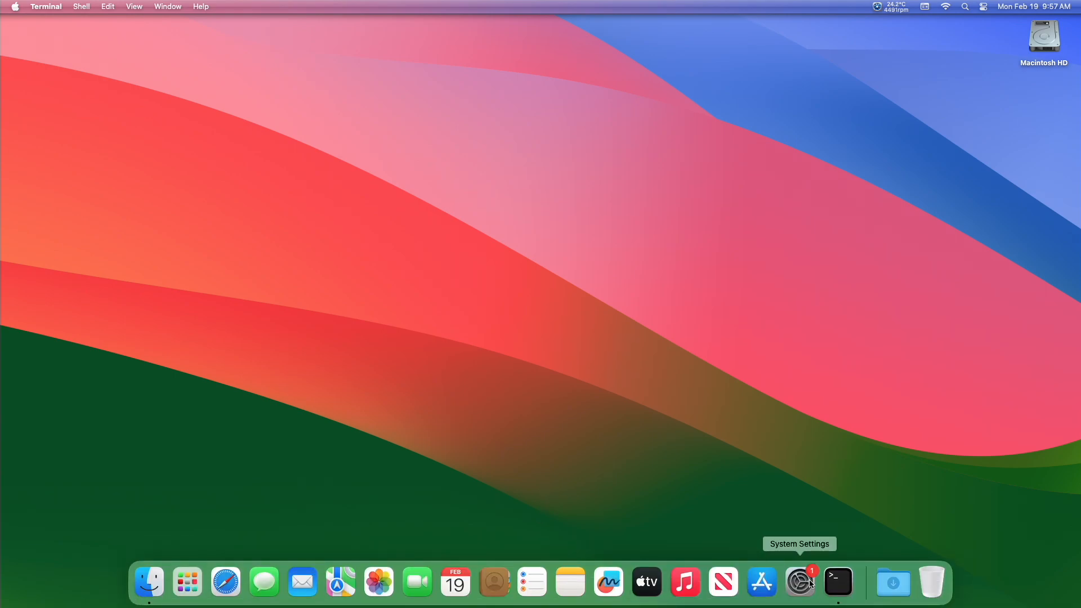
# Step: Quit Terminal from its Dock icon's context menu
pyautogui.click(837, 582)
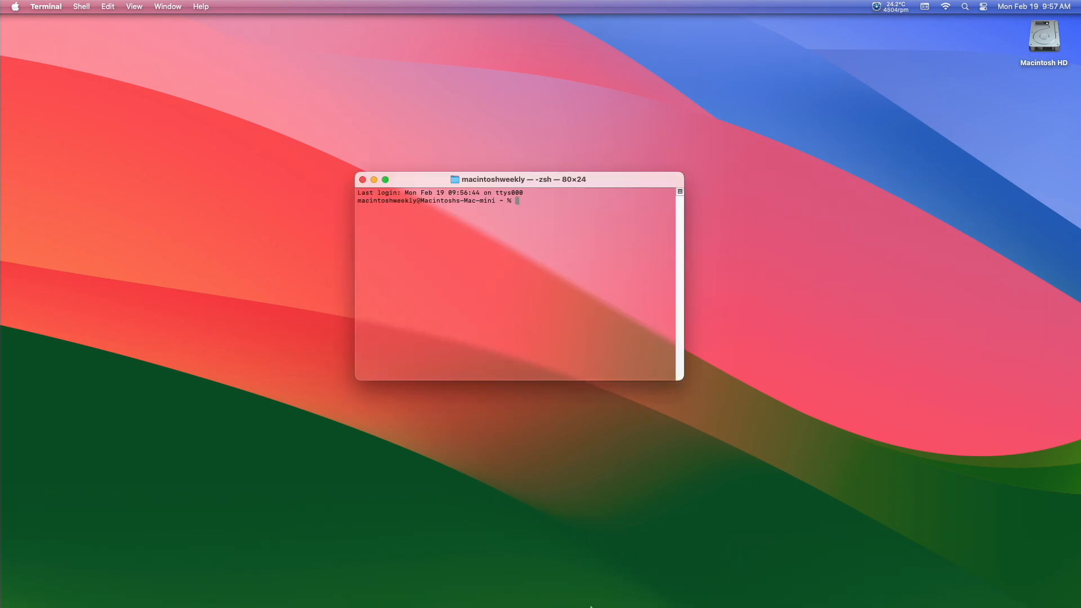
pyautogui.rightClick(837, 582)
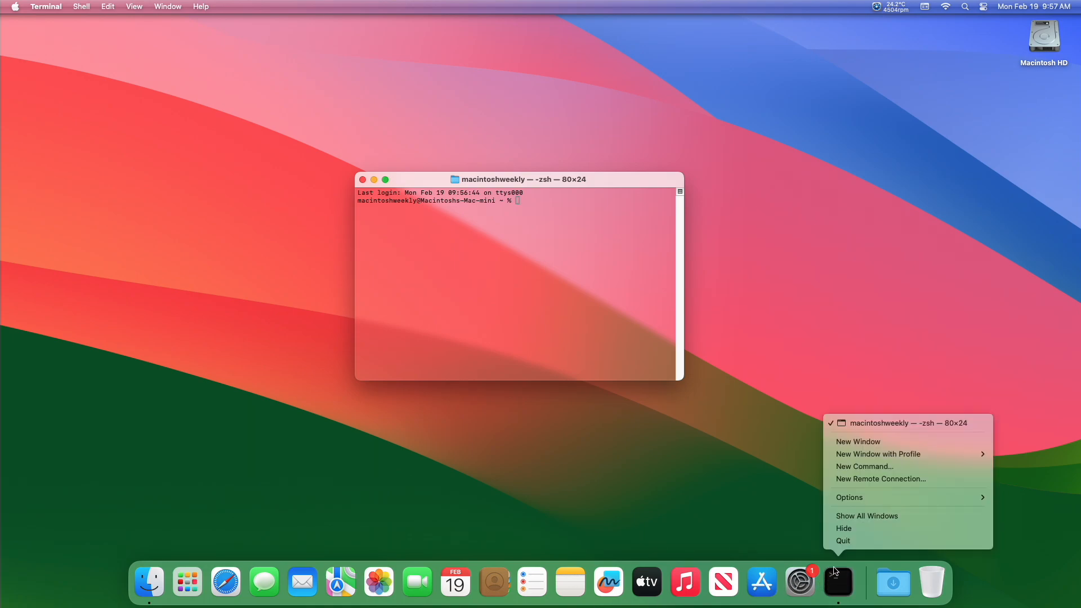
pyautogui.click(843, 540)
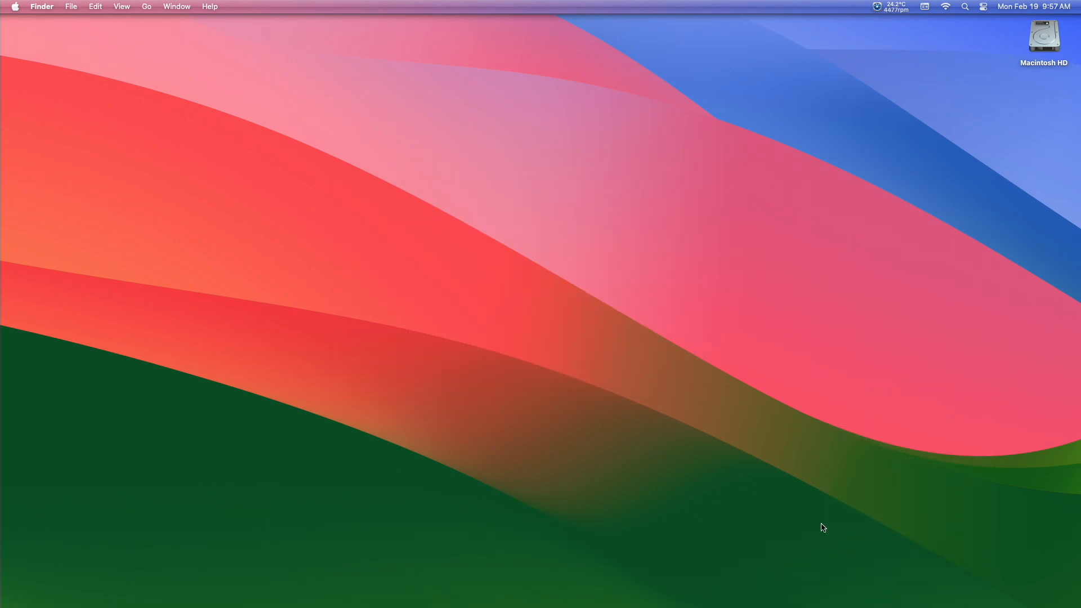
pyautogui.moveTo(703, 405)
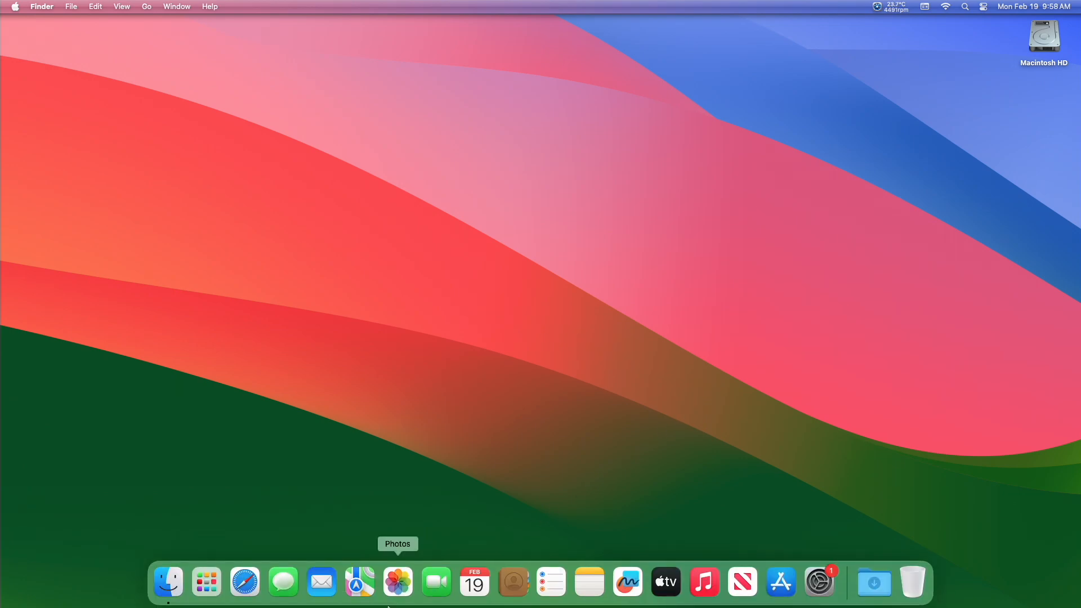
pyautogui.moveTo(359, 583)
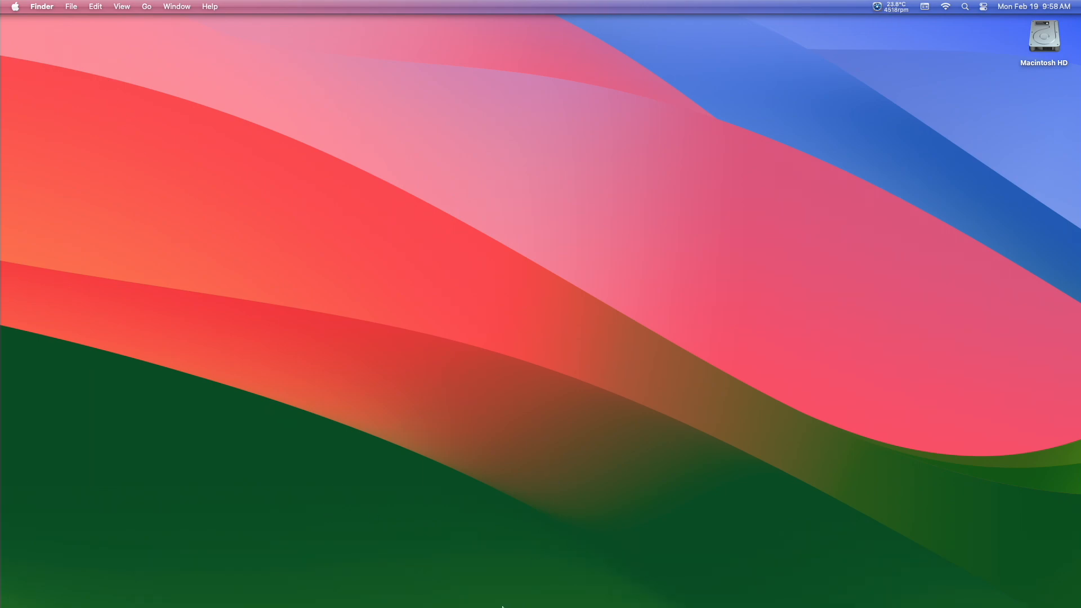
# Step: Launch Terminal by searching 'terminal' in Spotlight
pyautogui.click(964, 6)
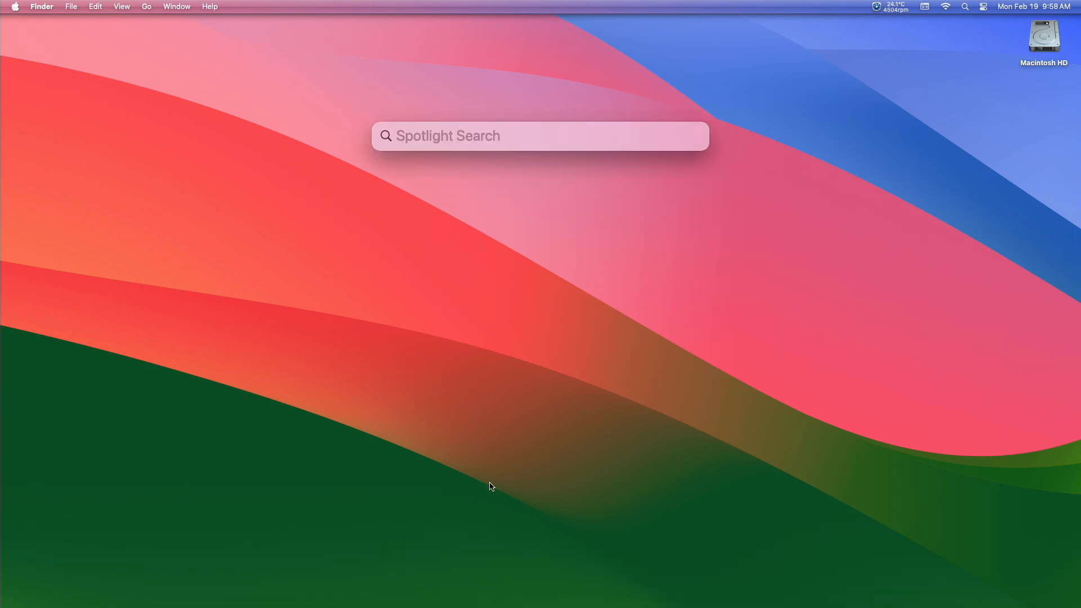
pyautogui.write('terminal')
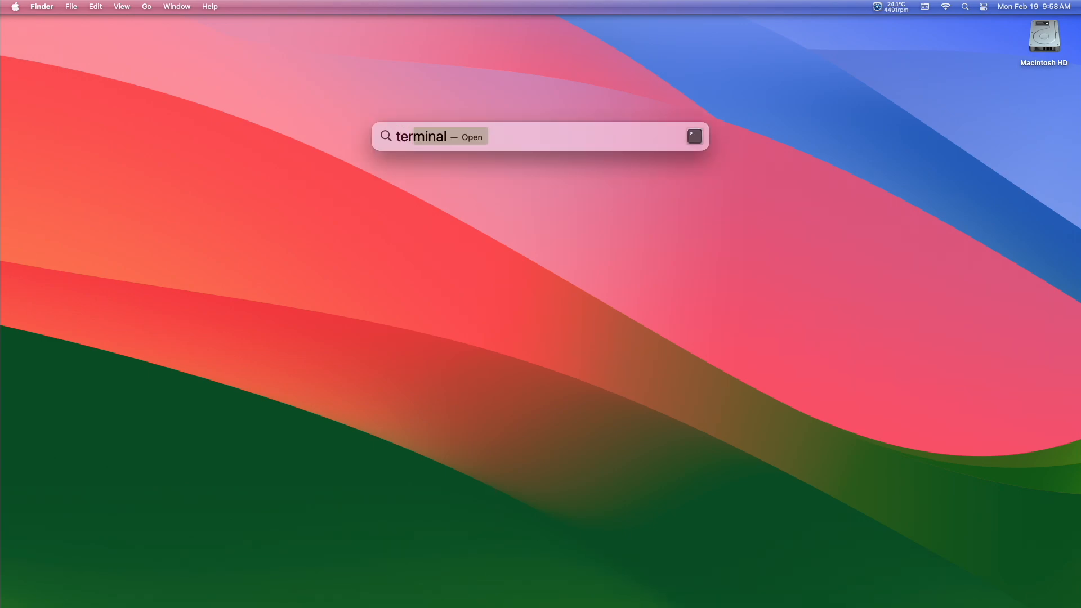
pyautogui.press('Return')
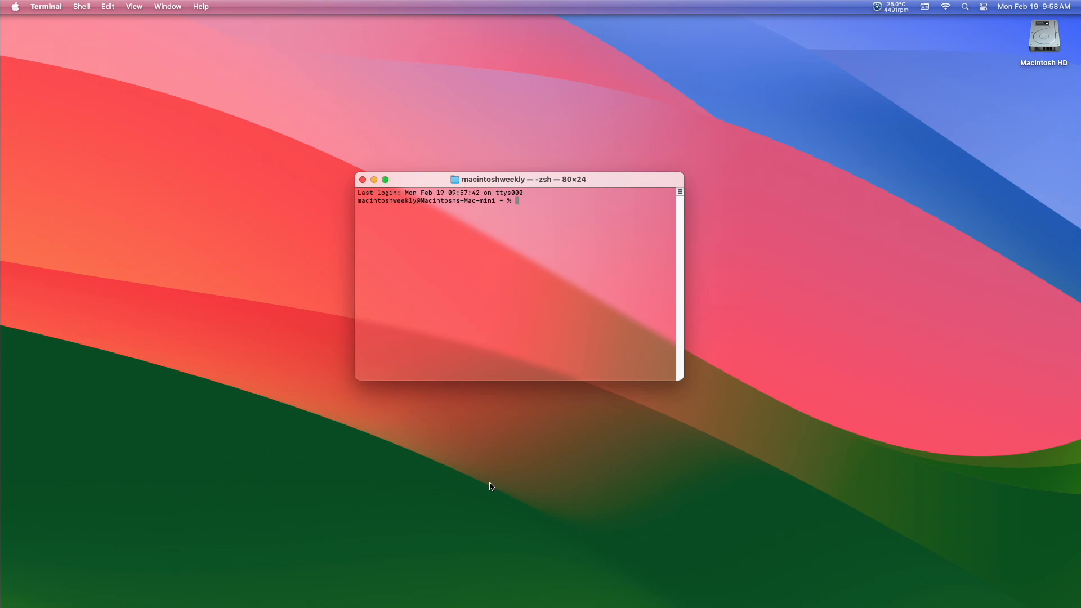
# Step: Run the defaults command setting com.apple.dock autohide-time-modifier to 0.12, then relaunch the Dock
pyautogui.write('defaults write')
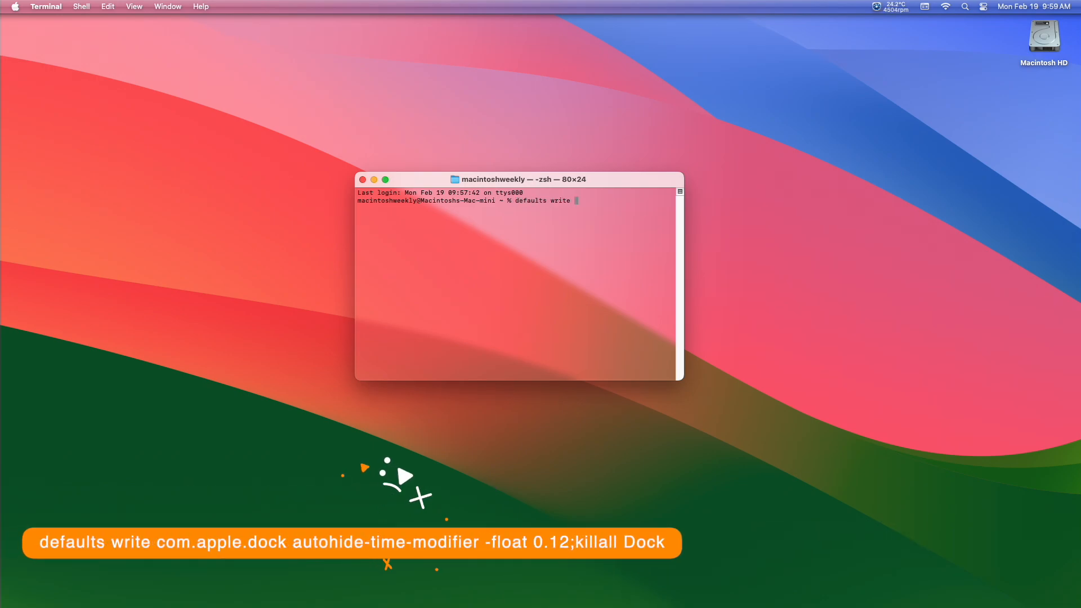
pyautogui.write('com.apple.dock')
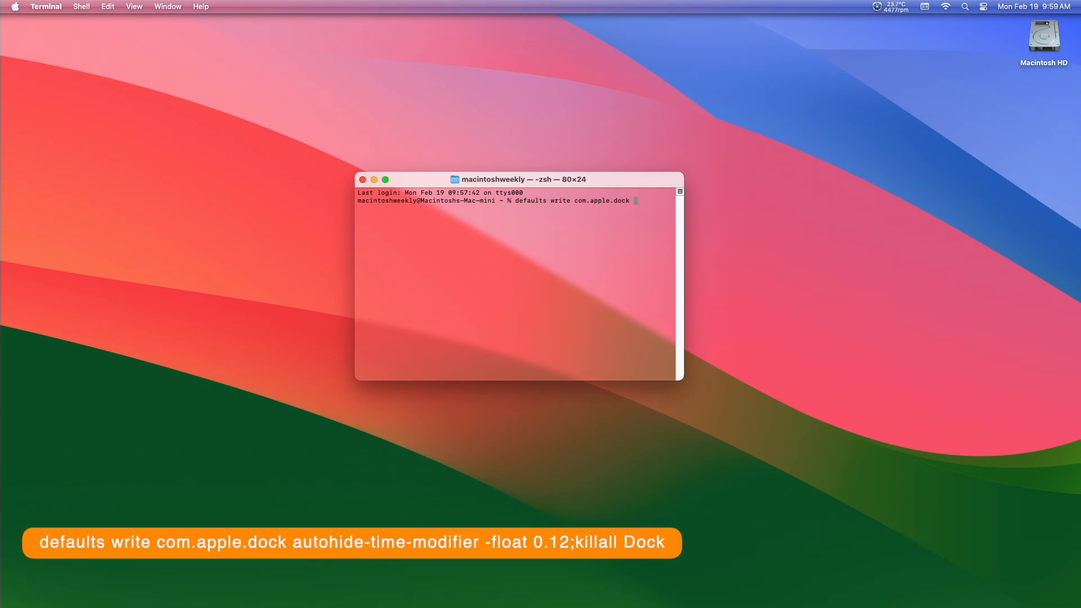
pyautogui.write('autohide-time-modifier -float 0.12;killa')
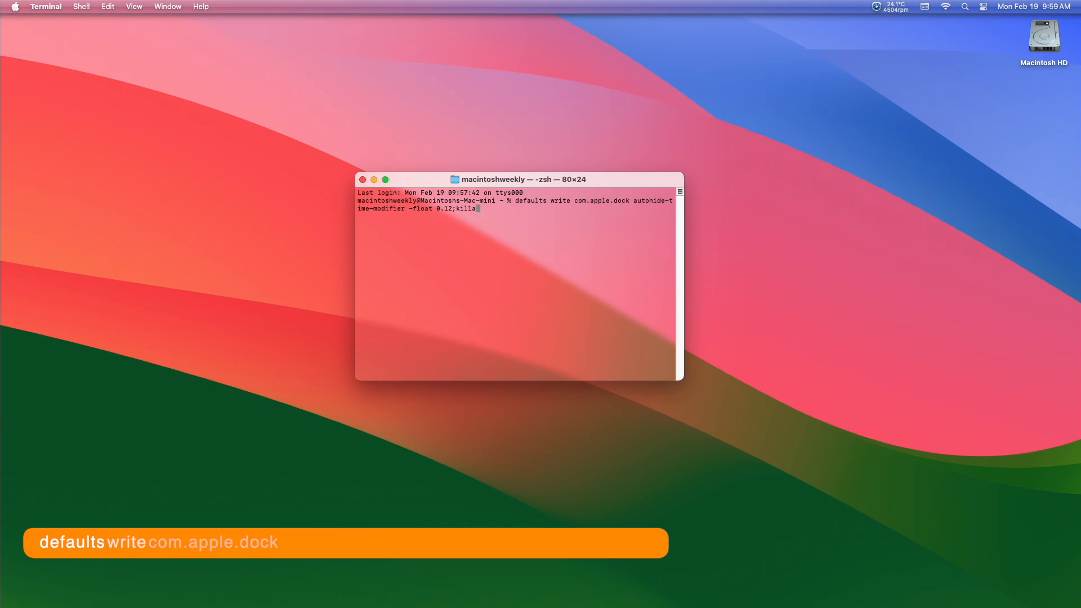
pyautogui.press('Return')
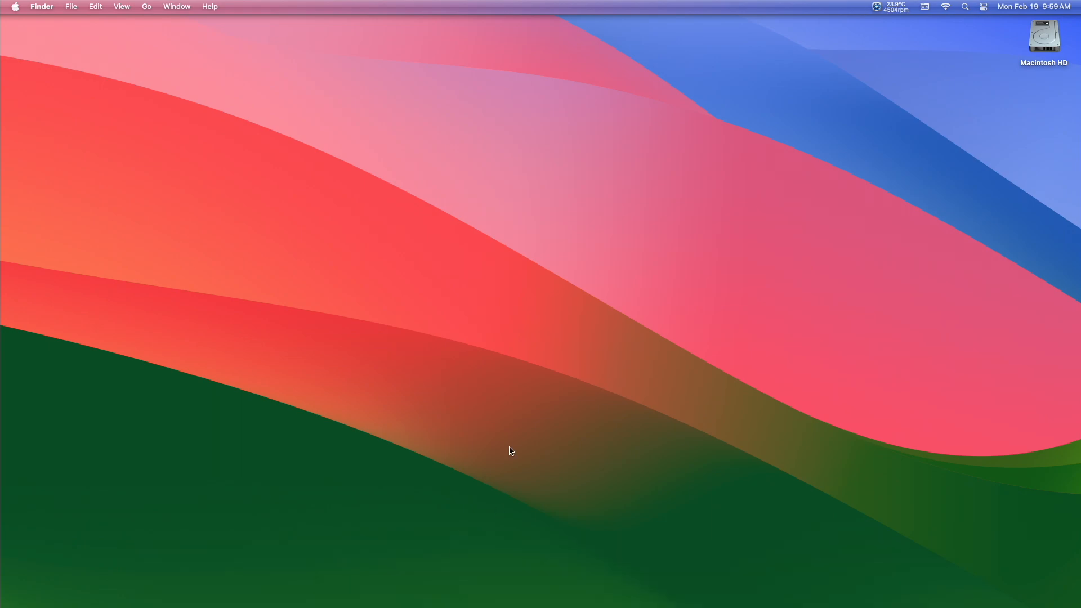
pyautogui.moveTo(529, 605)
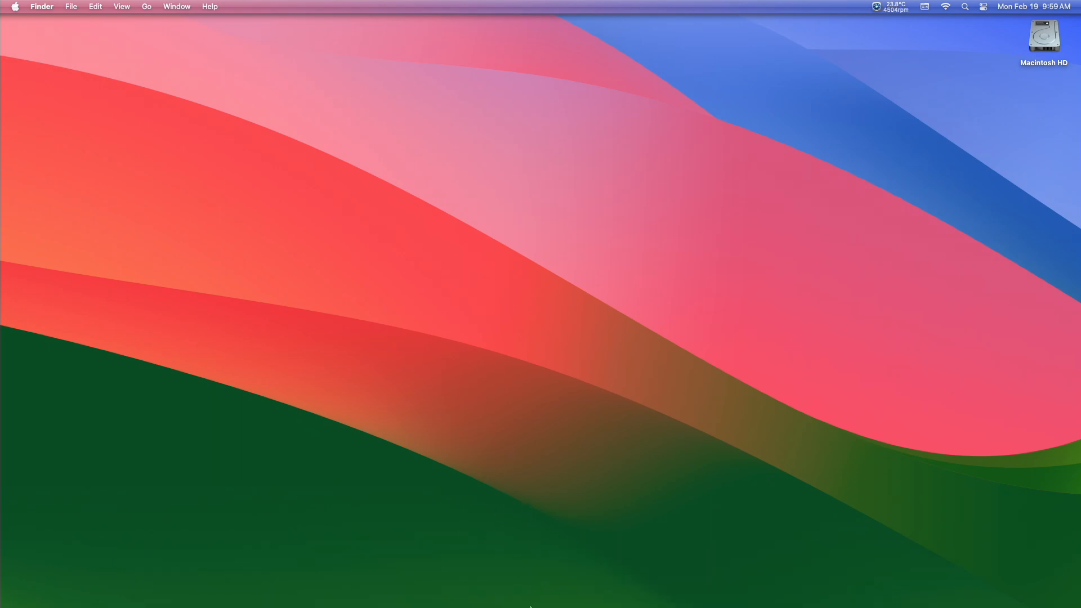
pyautogui.moveTo(480, 589)
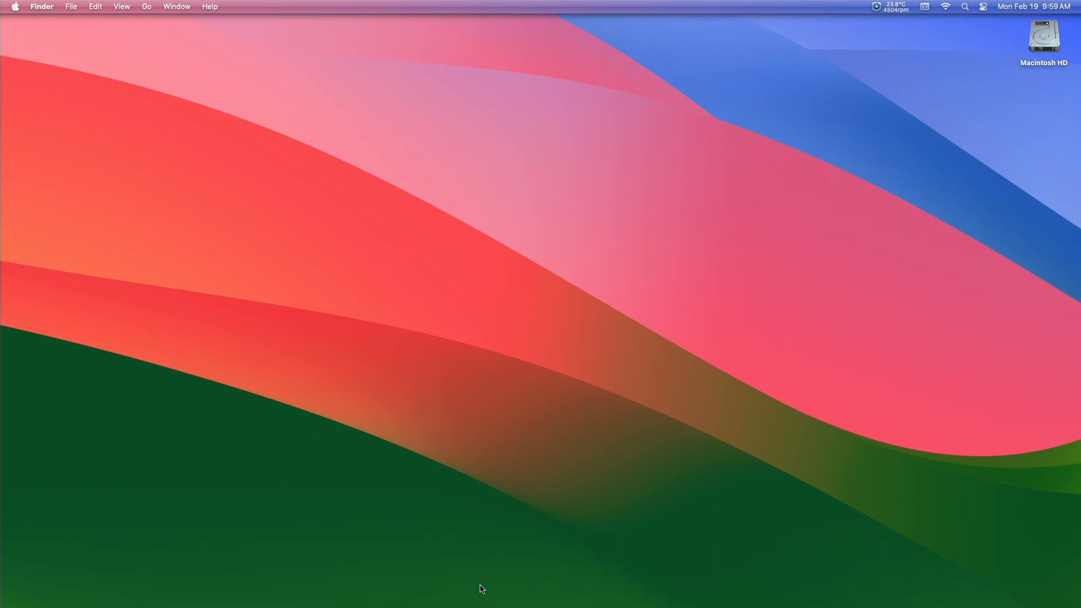
pyautogui.moveTo(474, 583)
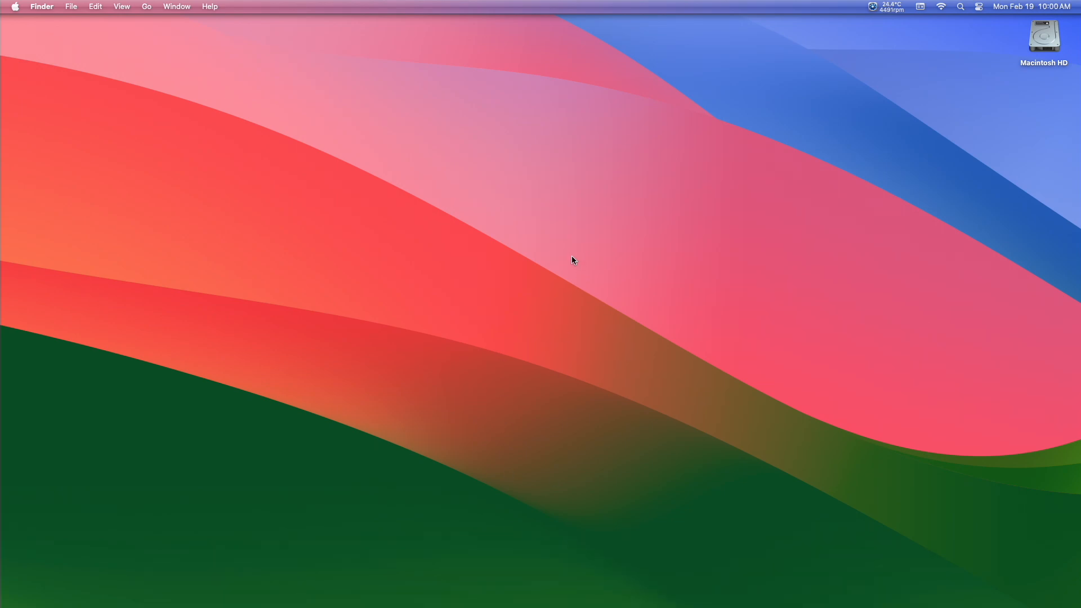
pyautogui.moveTo(549, 301)
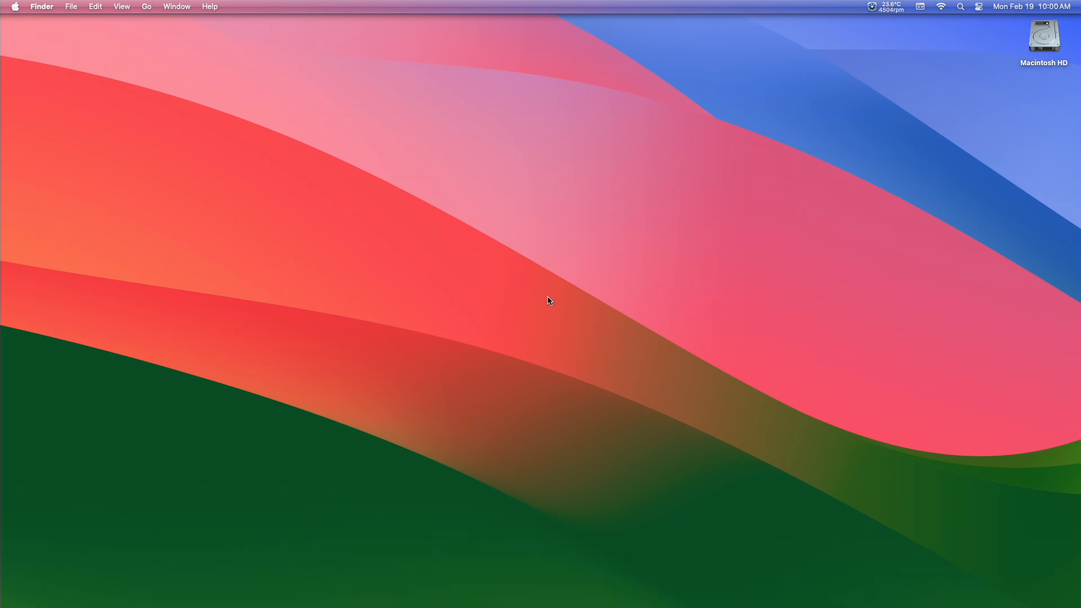